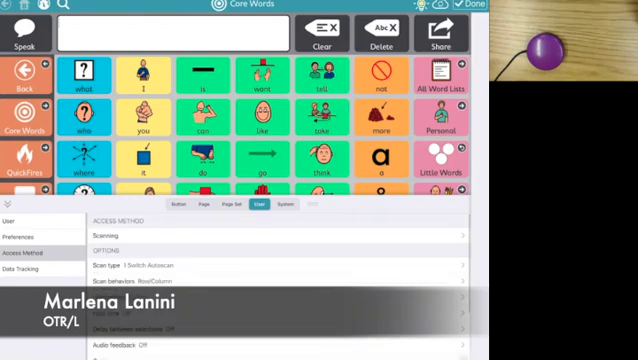
Scroll the Access Method settings while setting up 1 Switch Autoscan with Row/Column scanning.
scroll("down", 3)
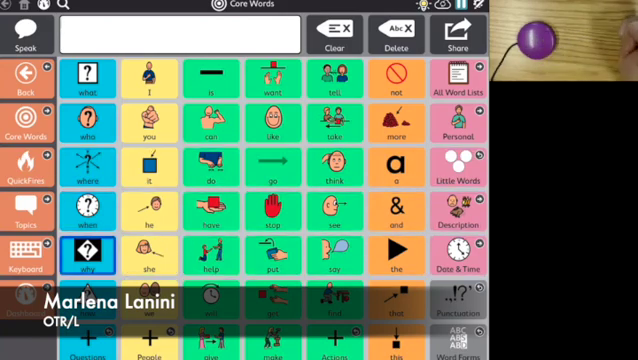
Activate the switch during autoscan to select 'Help' into the message bar.
left_click(201, 260)
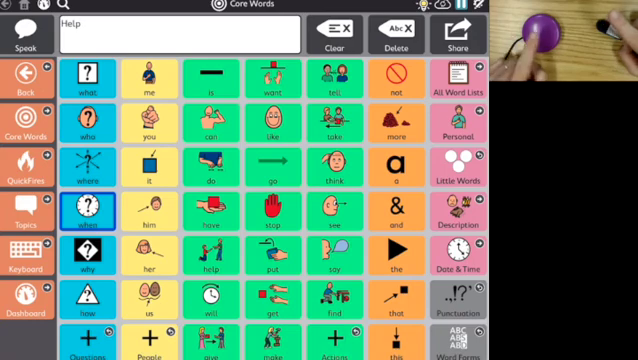
Step the scan highlight across two cells onto the Stop cell.
left_click(205, 210)
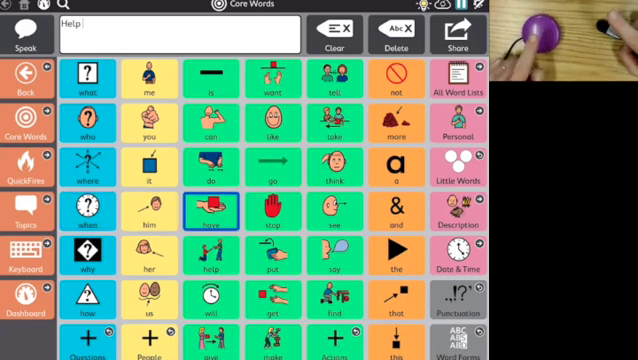
left_click(285, 211)
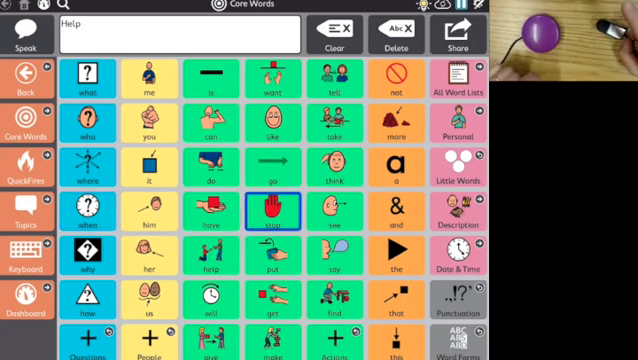